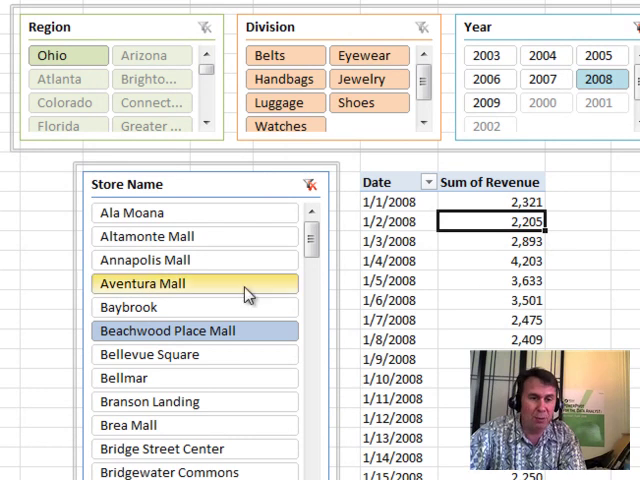
Filter the Division slicer to Belts, Handbags, Eyewear and Jewelry.
click(67, 102)
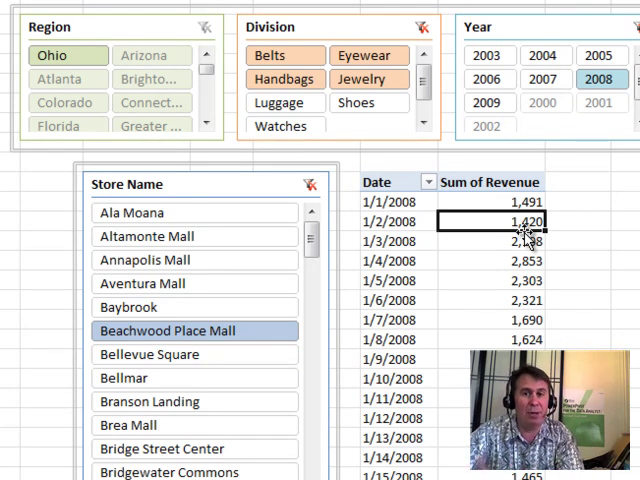
mouse_move(573, 210)
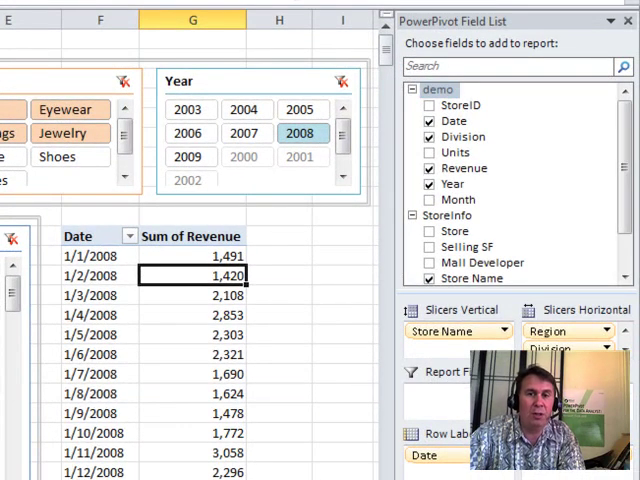
Add a new measure to the demo table from the PowerPivot Field List.
right_click(437, 89)
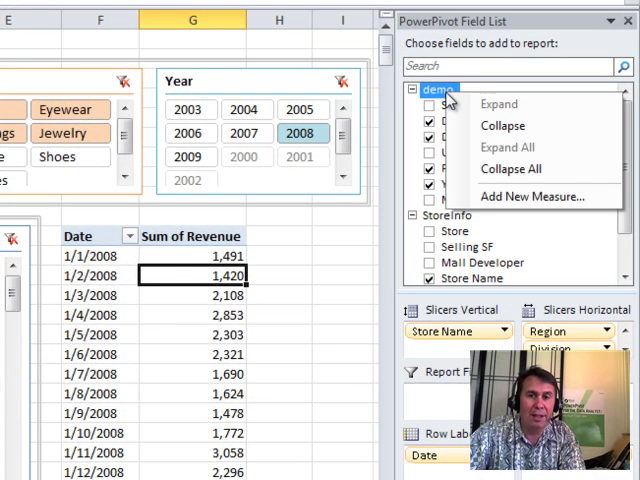
mouse_move(535, 196)
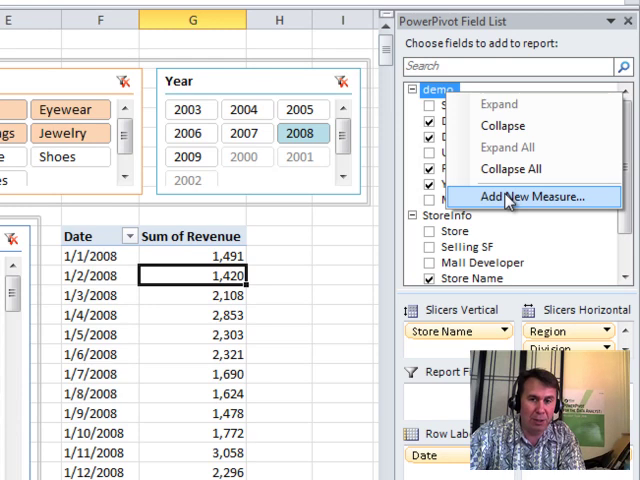
click(524, 196)
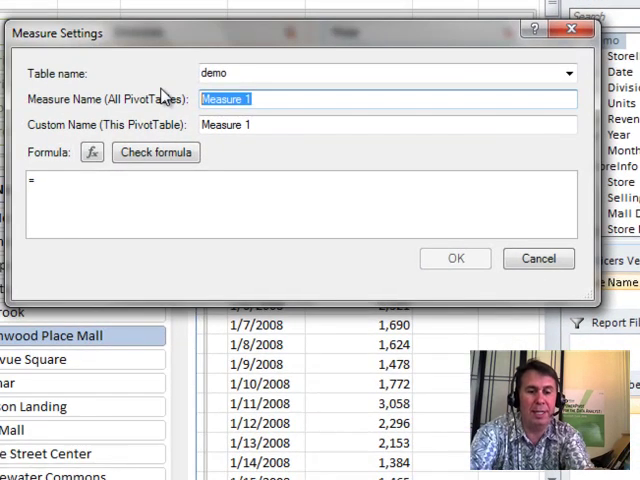
Name the measure MTD Sales and enter =CALCULATE(sum(demo[Revenue]), as the formula start.
text(MTD Sales)
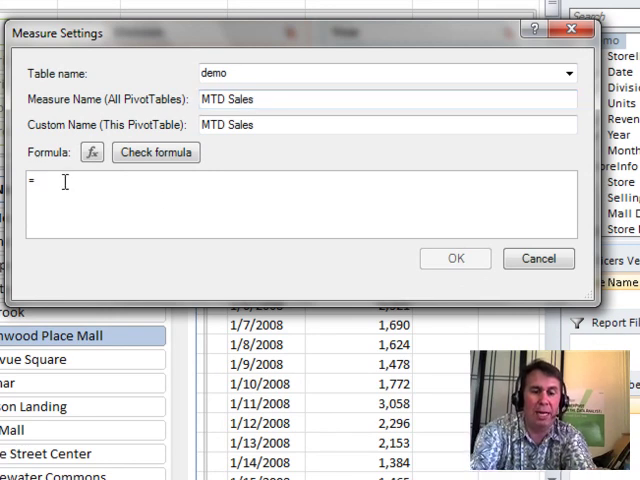
text(CALCULATE()
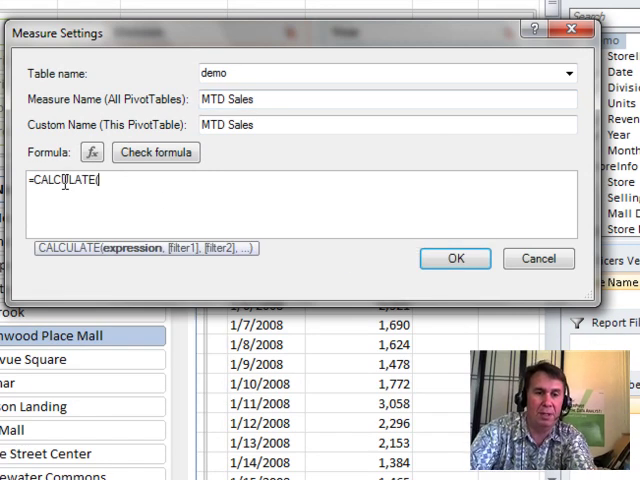
text(sum()
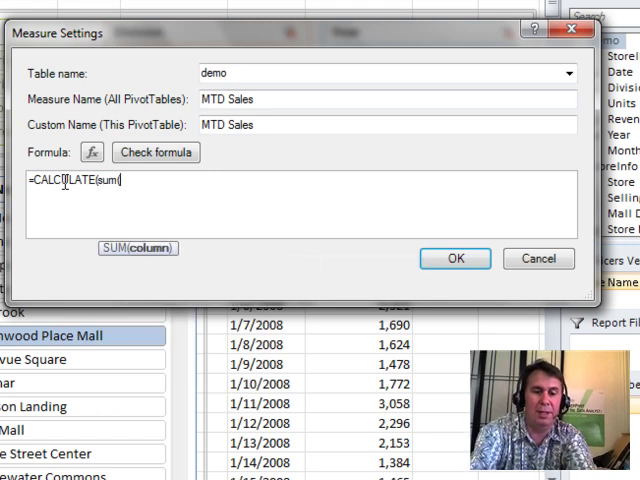
text(demo[Revenue)
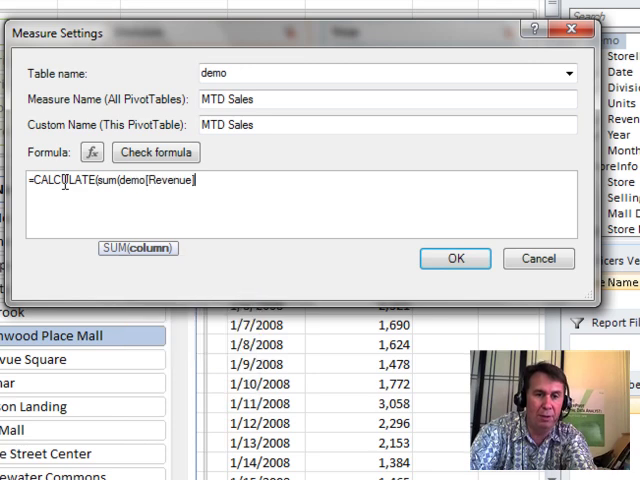
text())
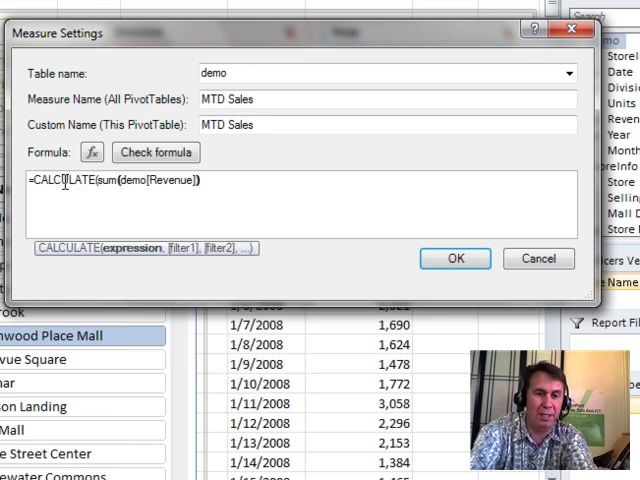
text(,)
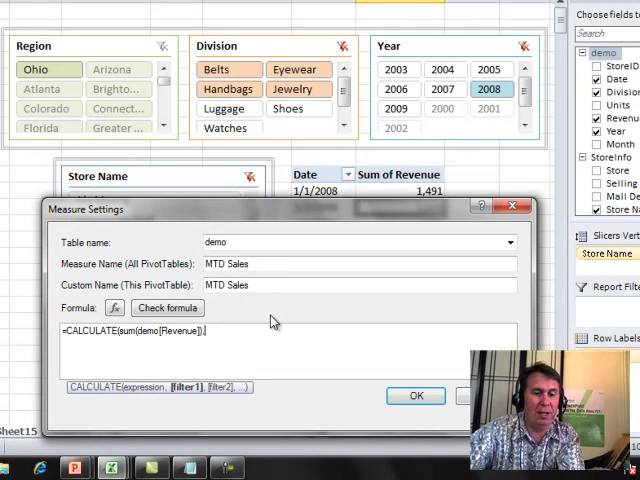
Complete the formula with DATESMTD(demo[Date])) and check it for errors.
text(,dat)
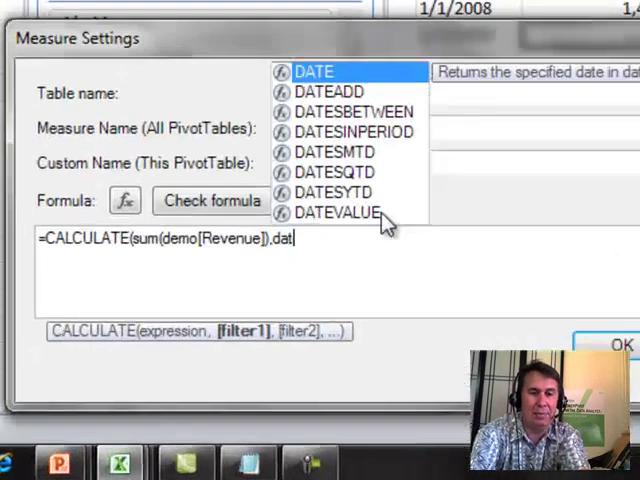
text(e)
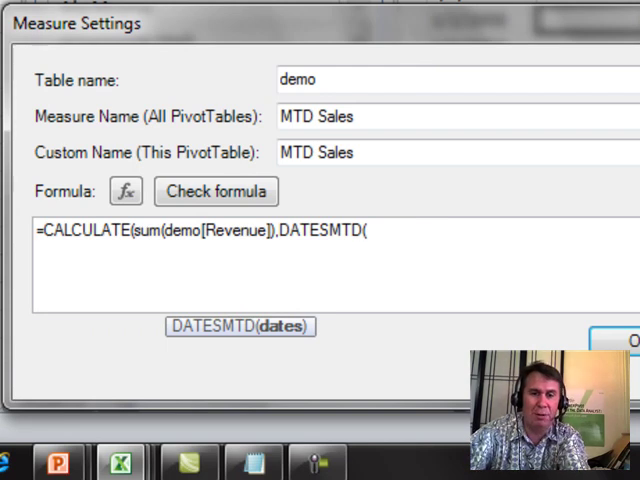
text(demo[Date])))
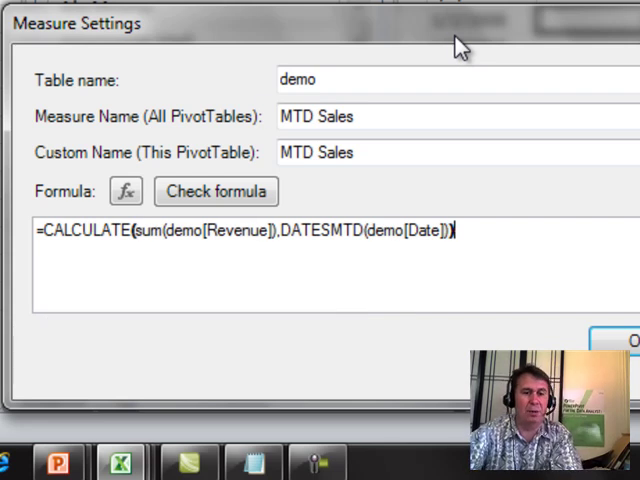
click(216, 191)
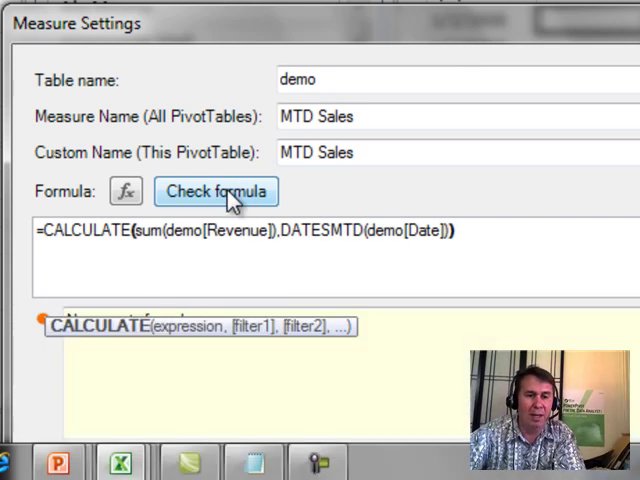
click(216, 191)
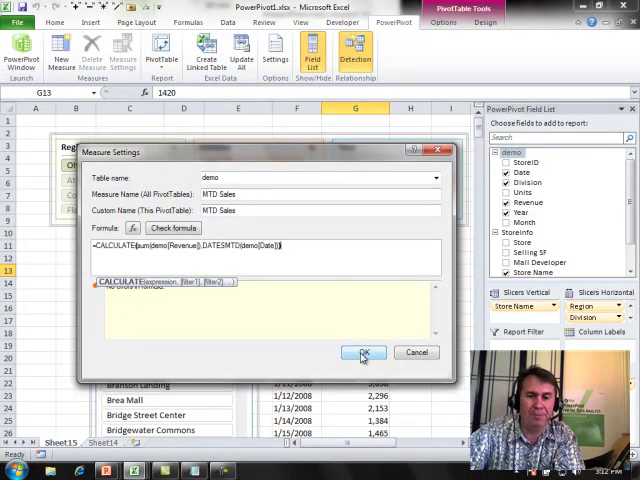
Save the MTD Sales measure and select the first four revenue cells to verify 7,872.
click(363, 352)
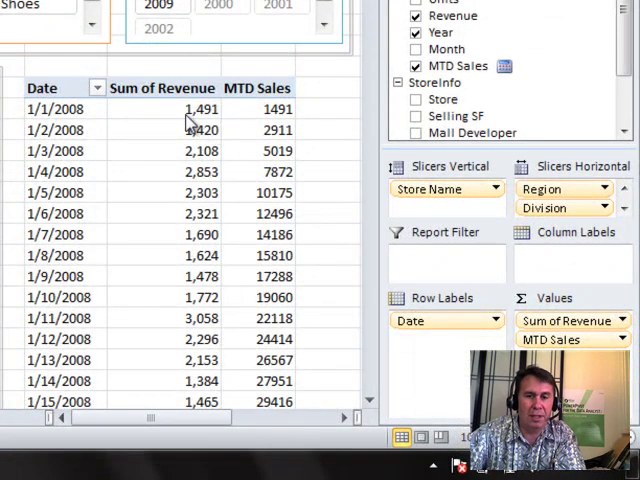
click(165, 130)
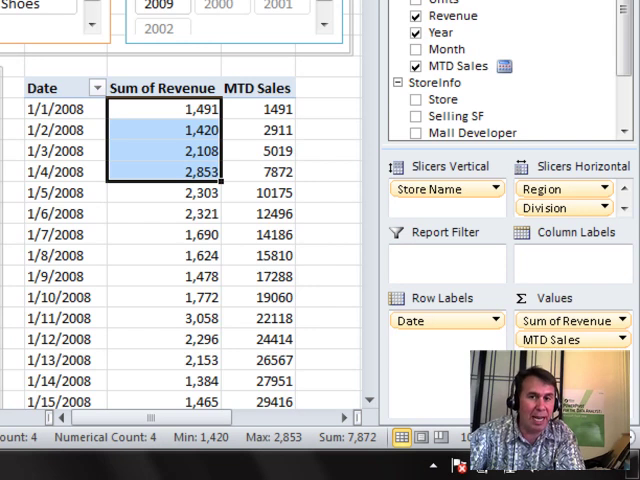
scroll(down, 3)
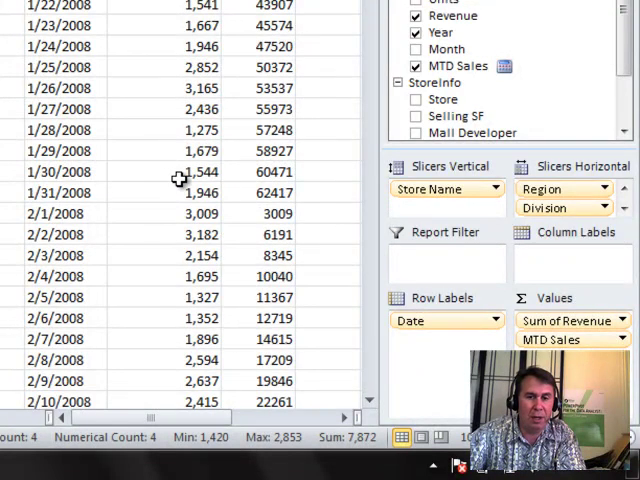
mouse_move(298, 220)
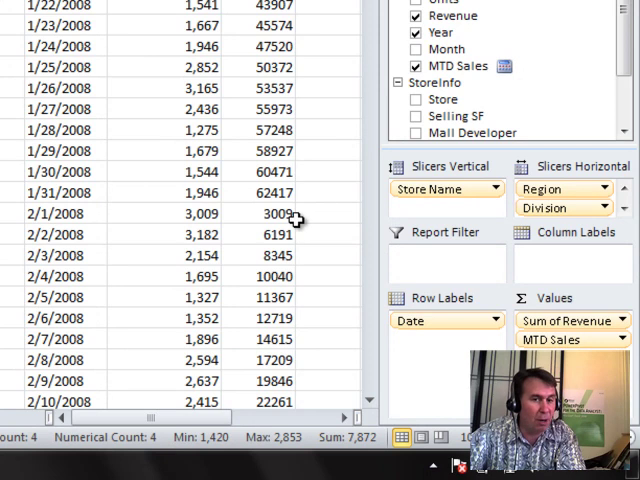
mouse_move(75, 215)
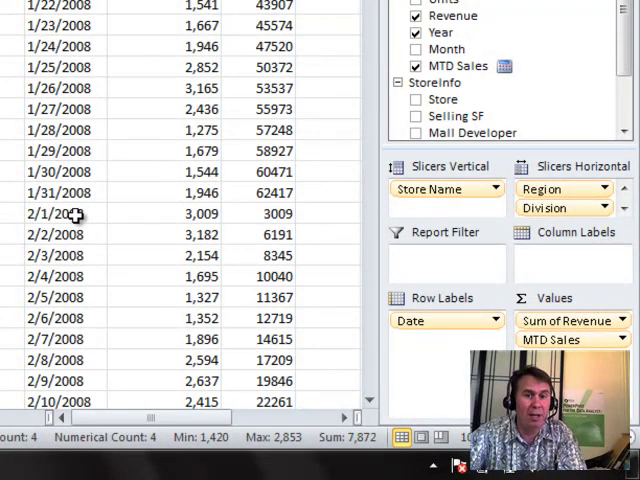
mouse_move(275, 214)
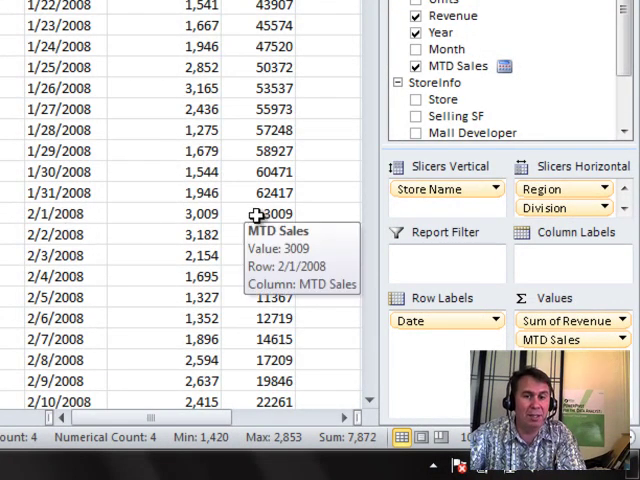